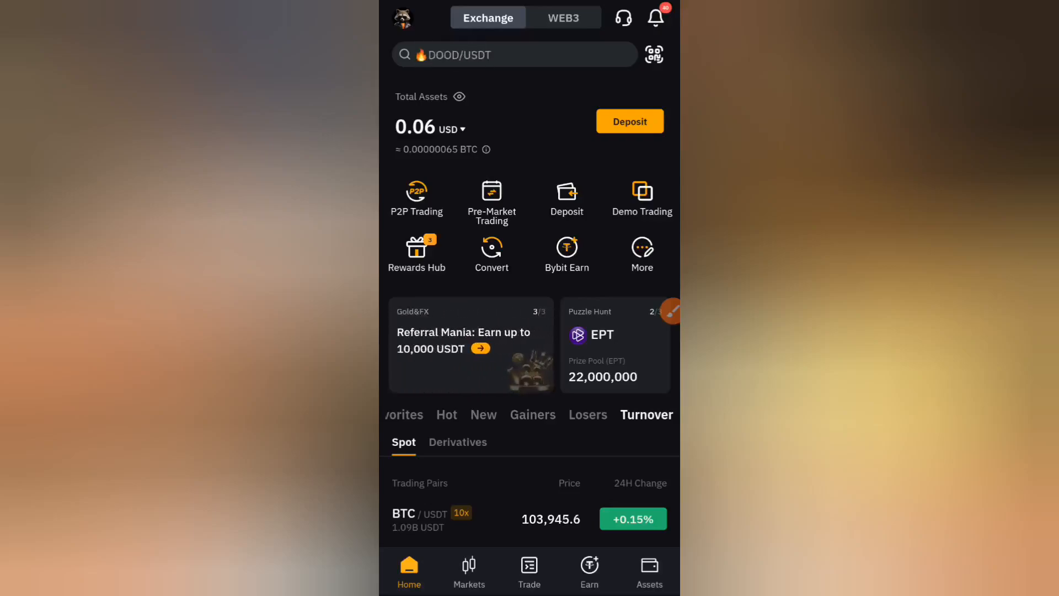
Step: Scroll away from Bybit's exchange home screen to reach the phone's home screen
scroll("down", 3)
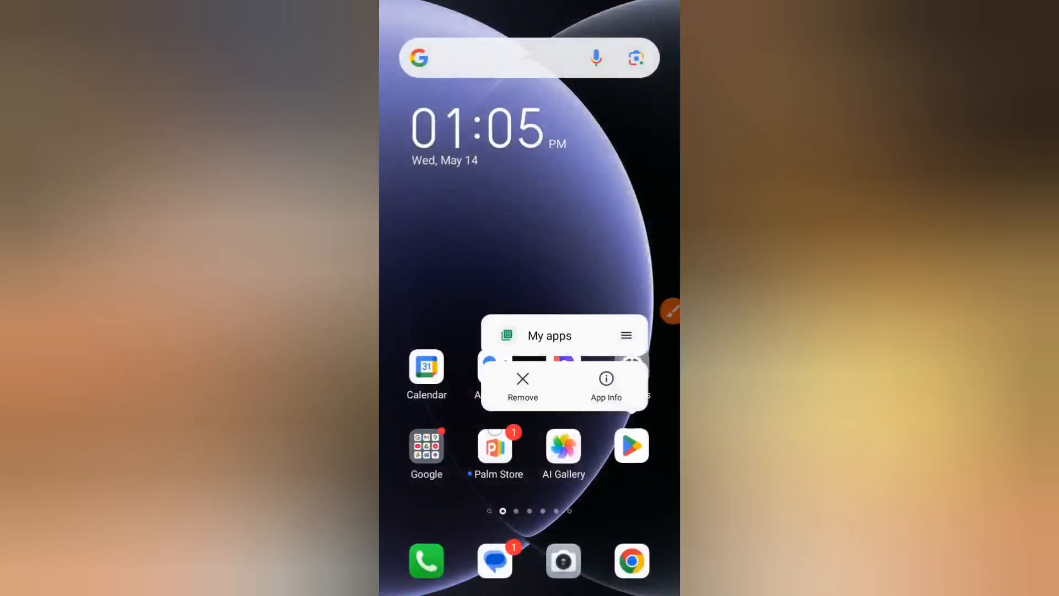
Step: Search Play Store for 'Google authenticator' and confirm the app is already installed
left_click(631, 445)
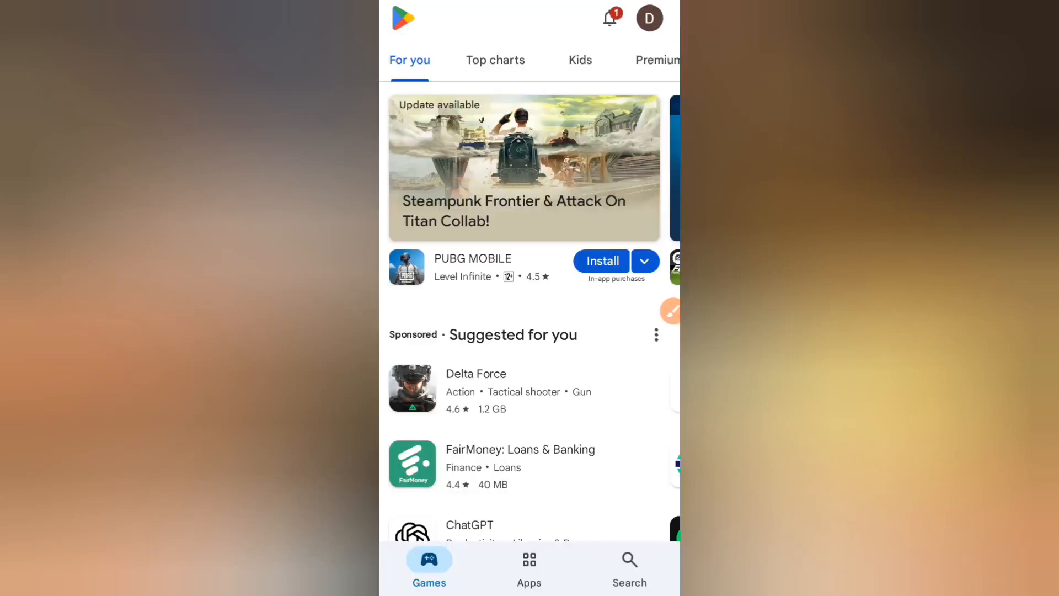
left_click(628, 567)
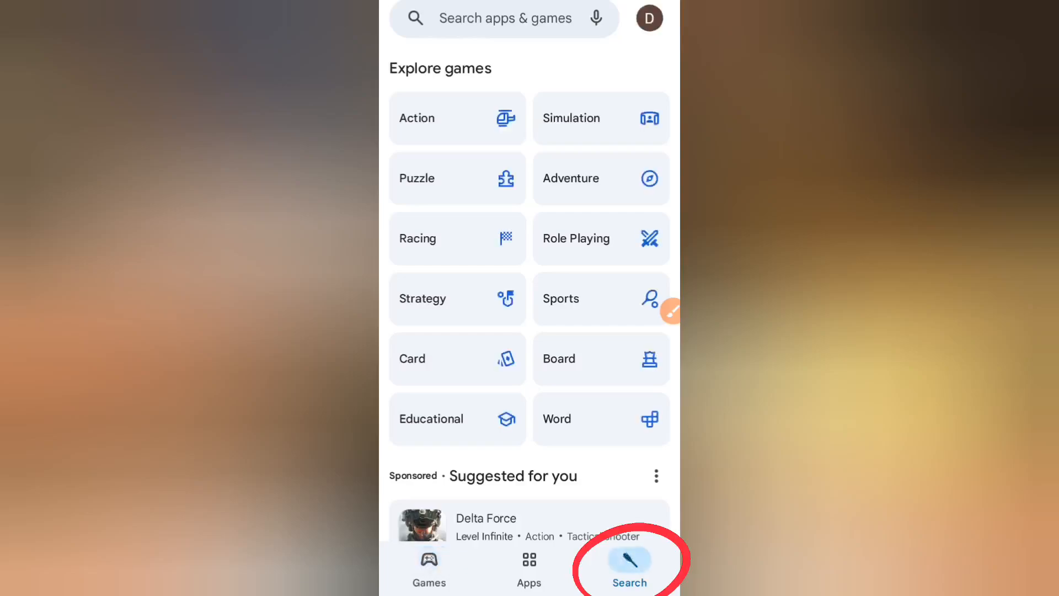
left_click(503, 18)
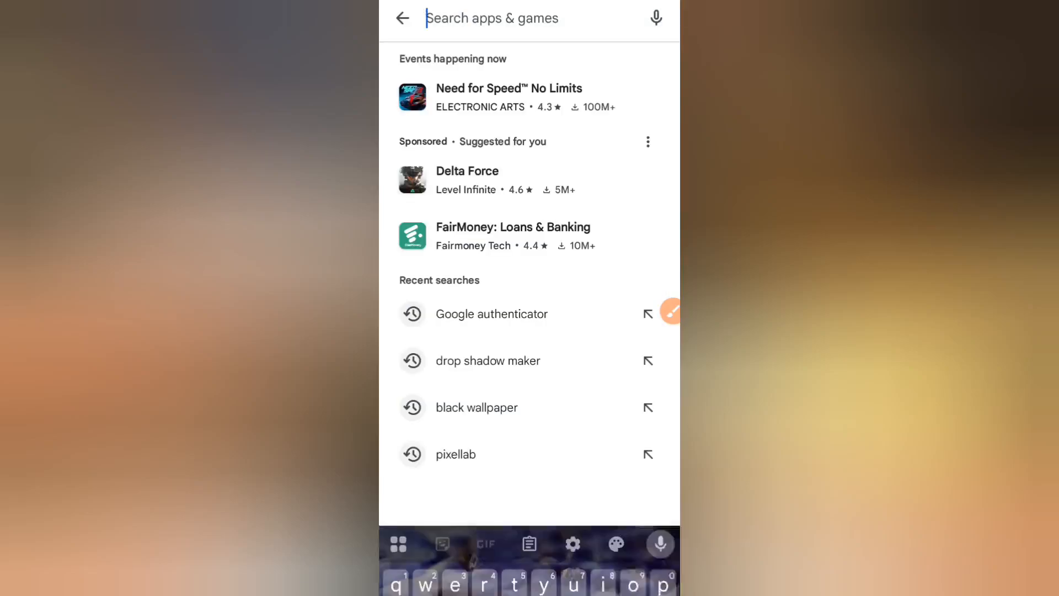
type("Goo")
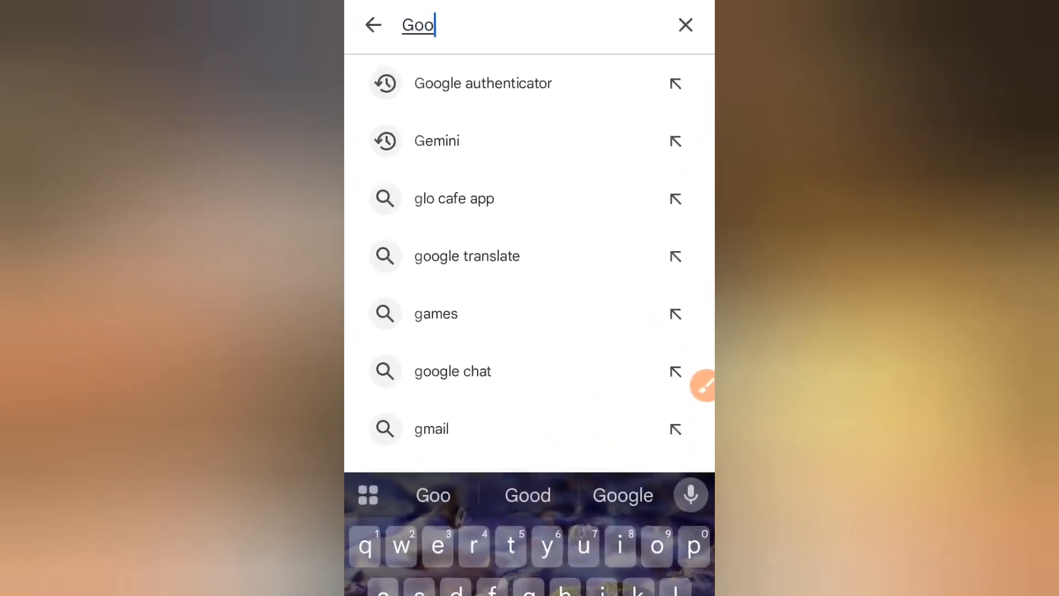
left_click(484, 84)
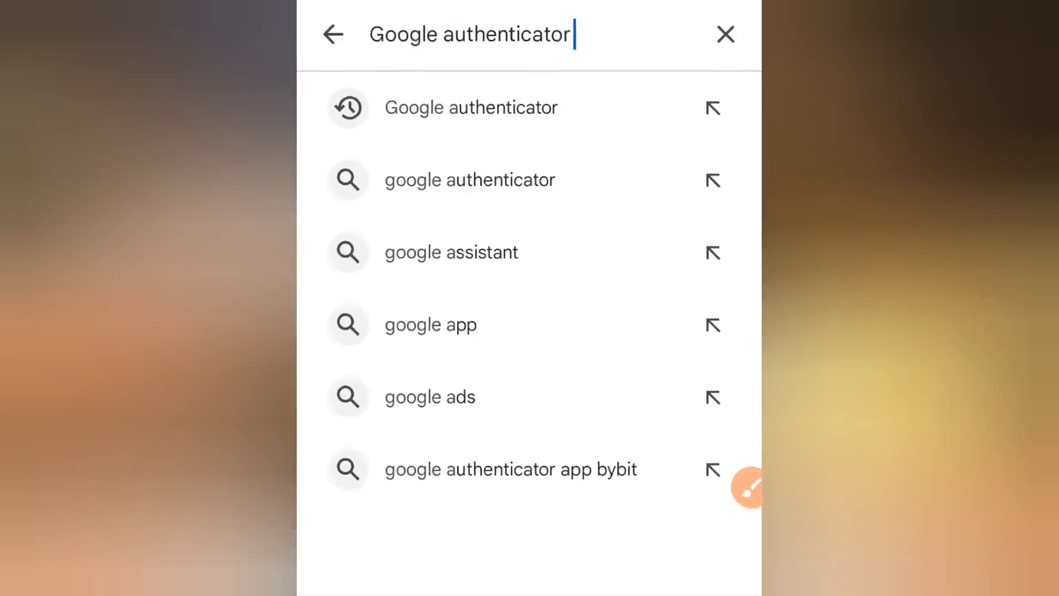
left_click(471, 107)
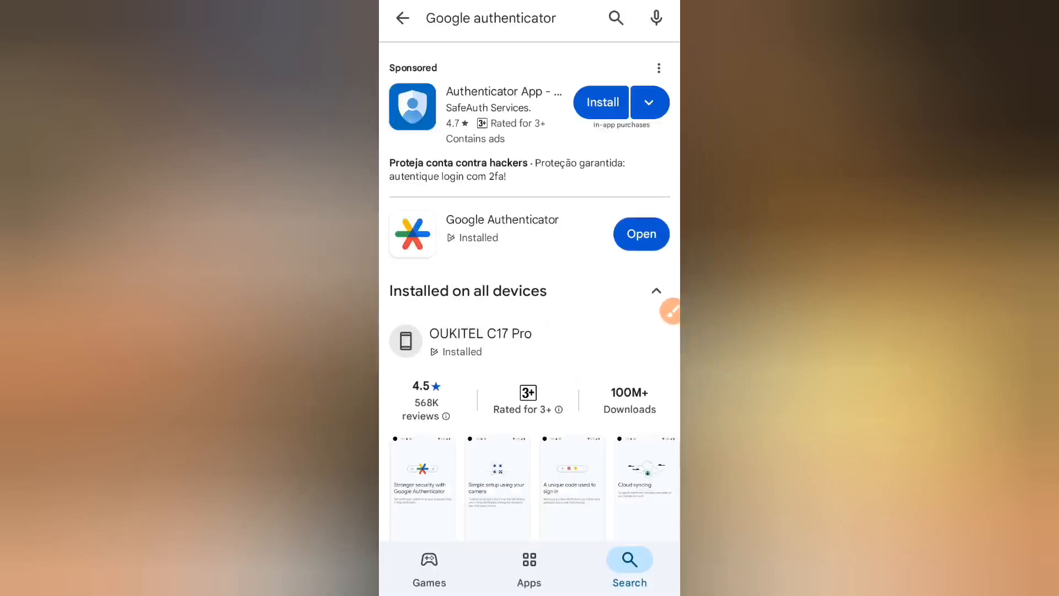
scroll("down", 3)
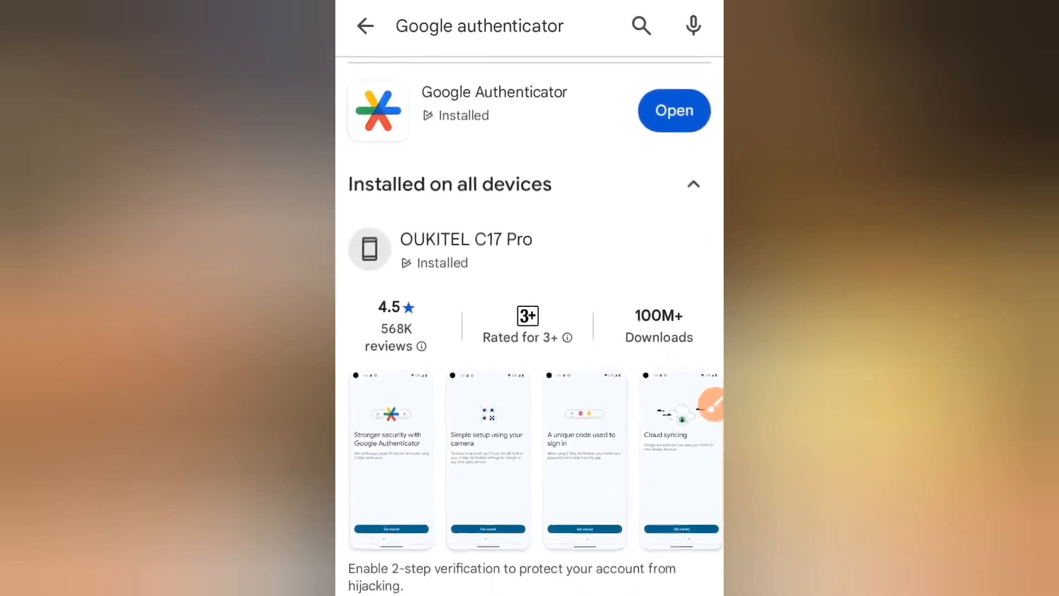
scroll("down", 3)
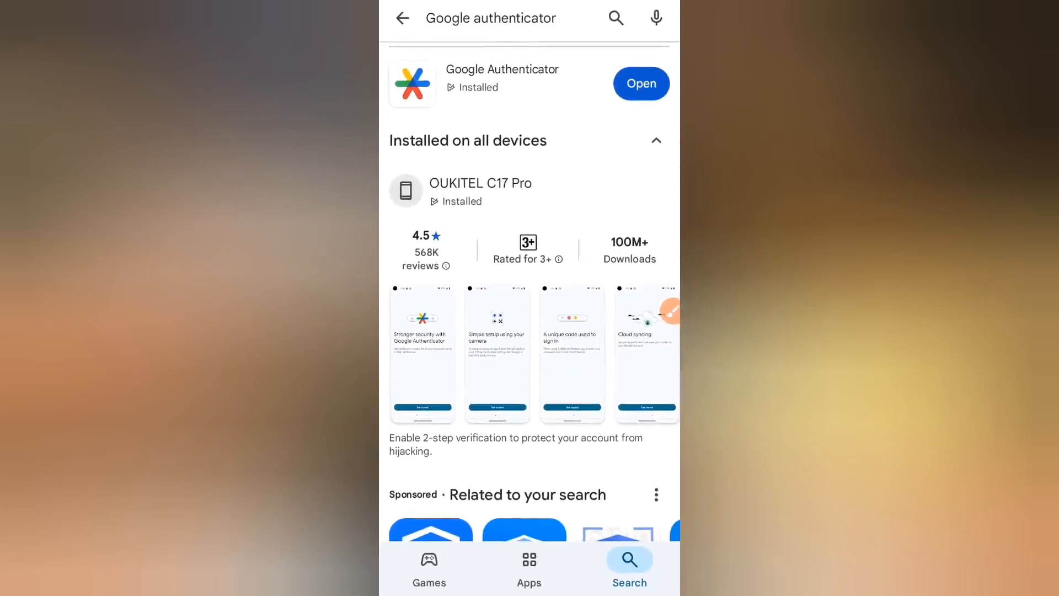
Step: Launch Google Authenticator and get past the getting-started and sign-in prompts
left_click(640, 83)
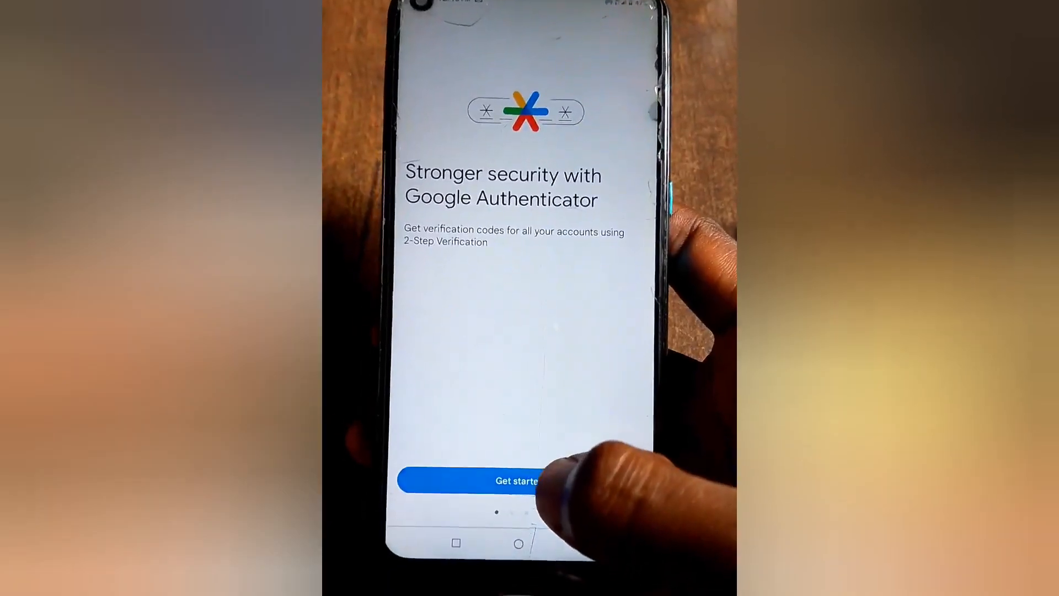
left_click(516, 480)
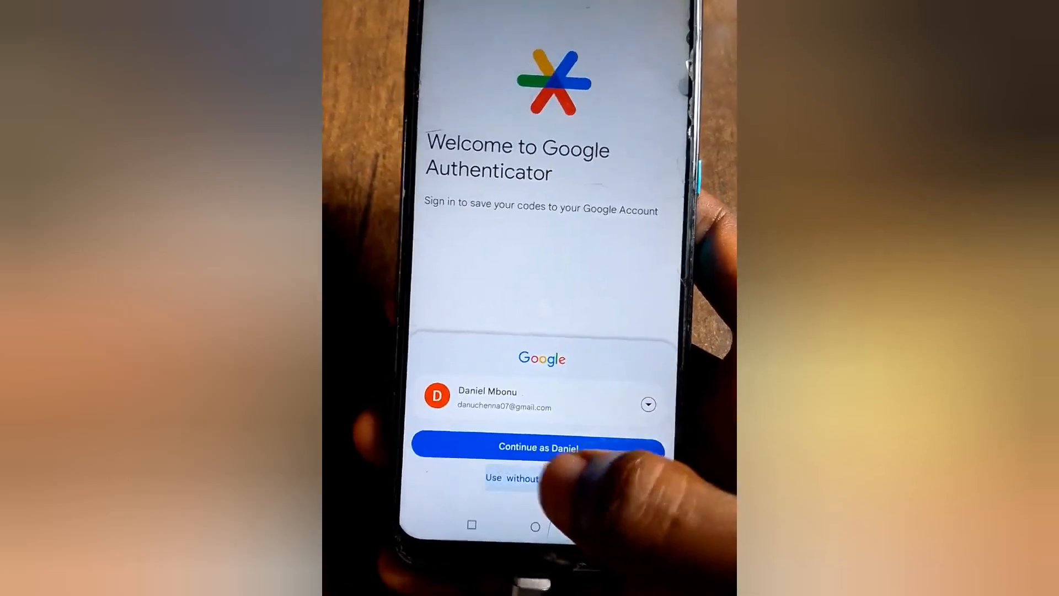
left_click(516, 479)
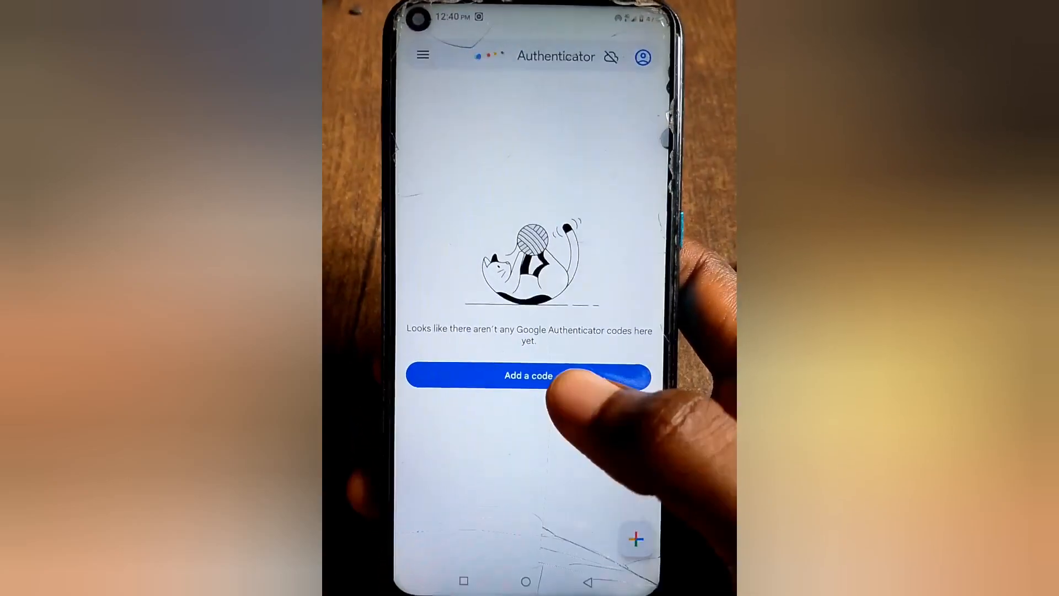
Step: Start adding a setup-key code named Bybit, then switch back to Bybit
left_click(529, 375)
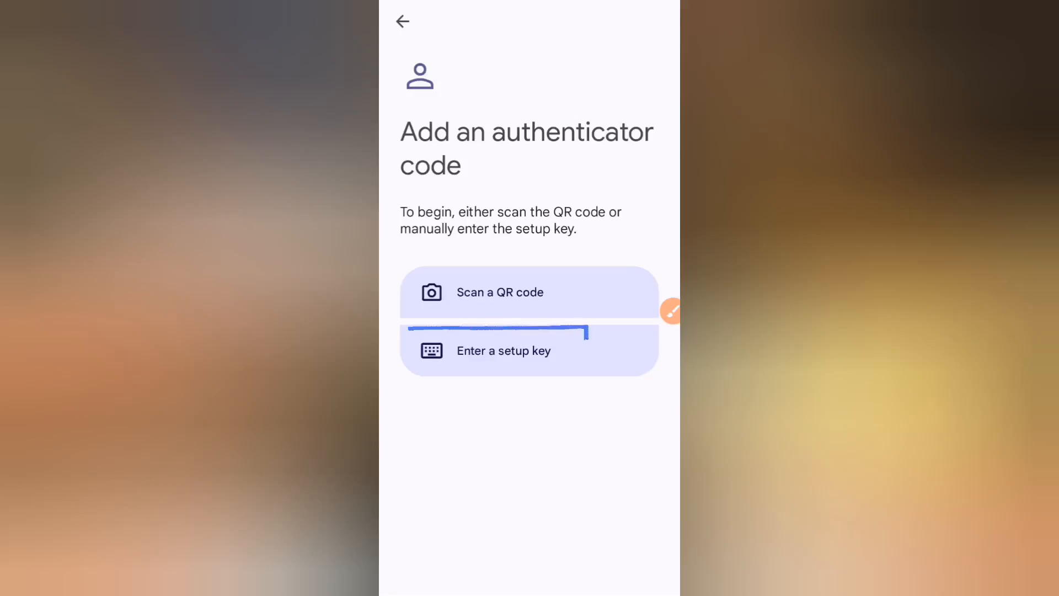
left_click(503, 350)
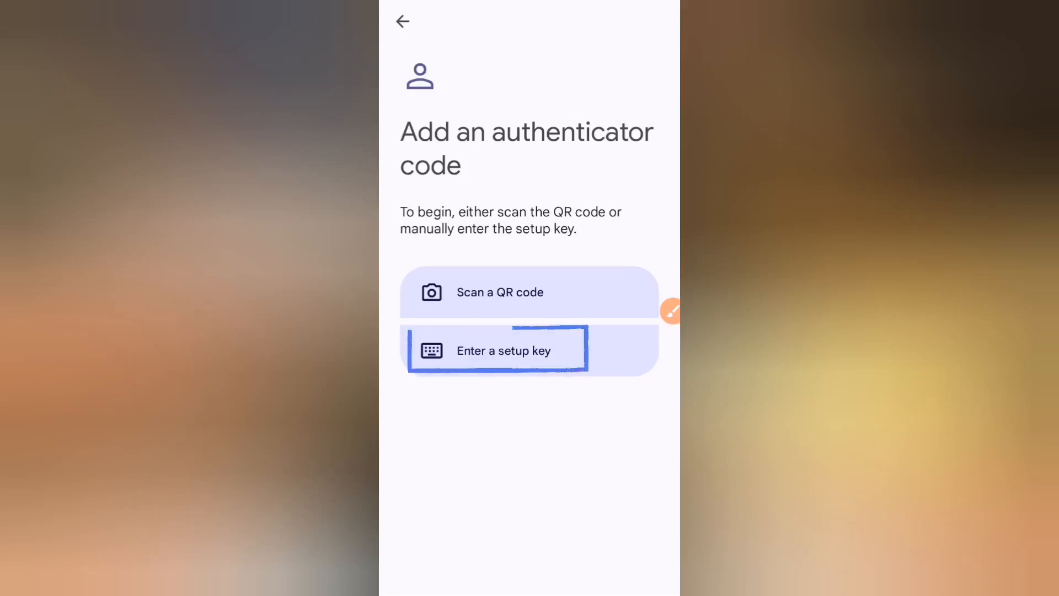
left_click(496, 349)
type("Byb")
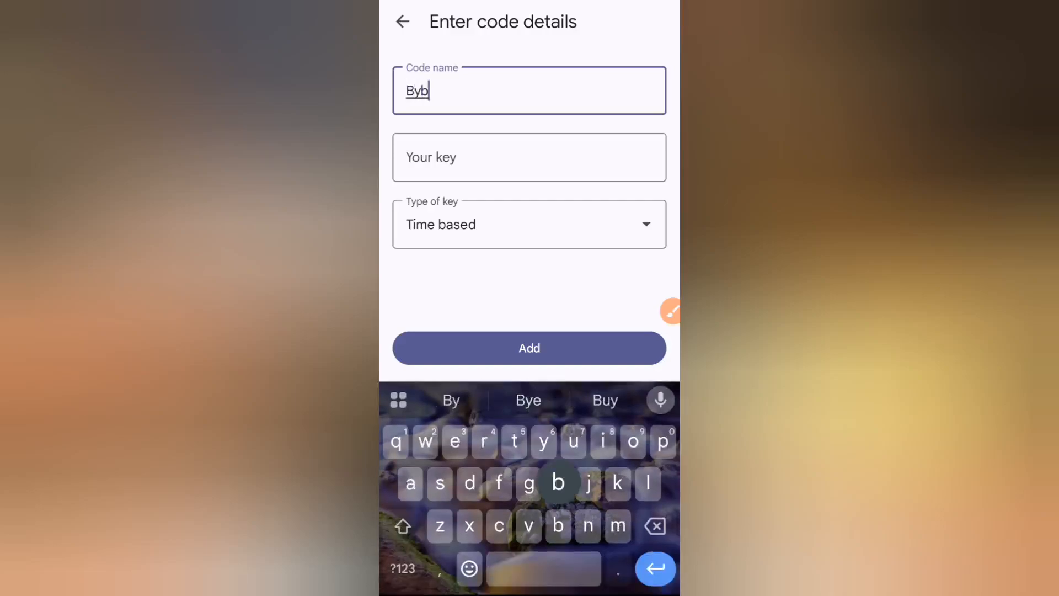
type("it")
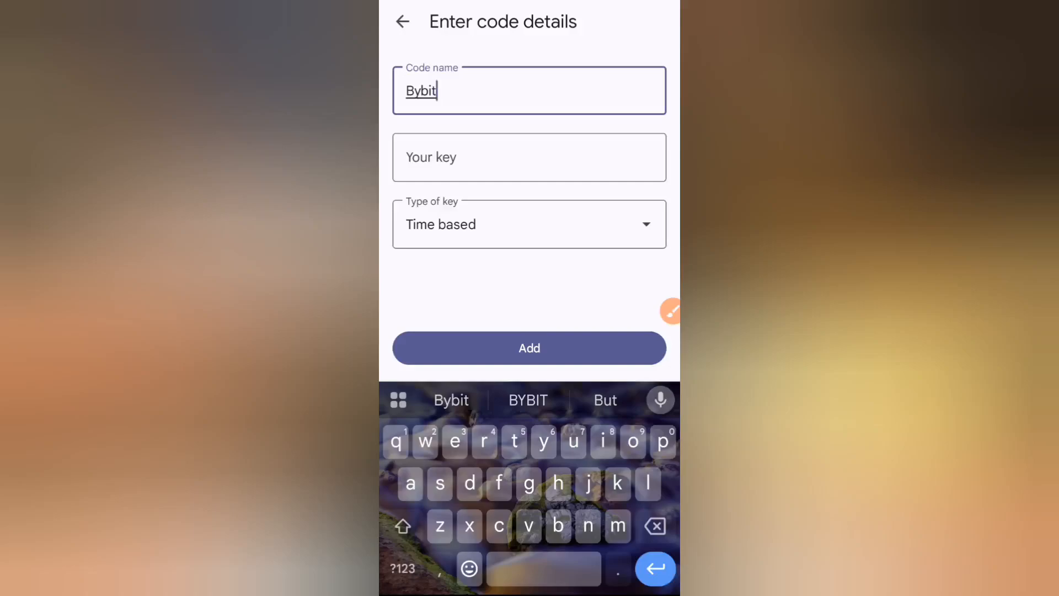
left_click(529, 157)
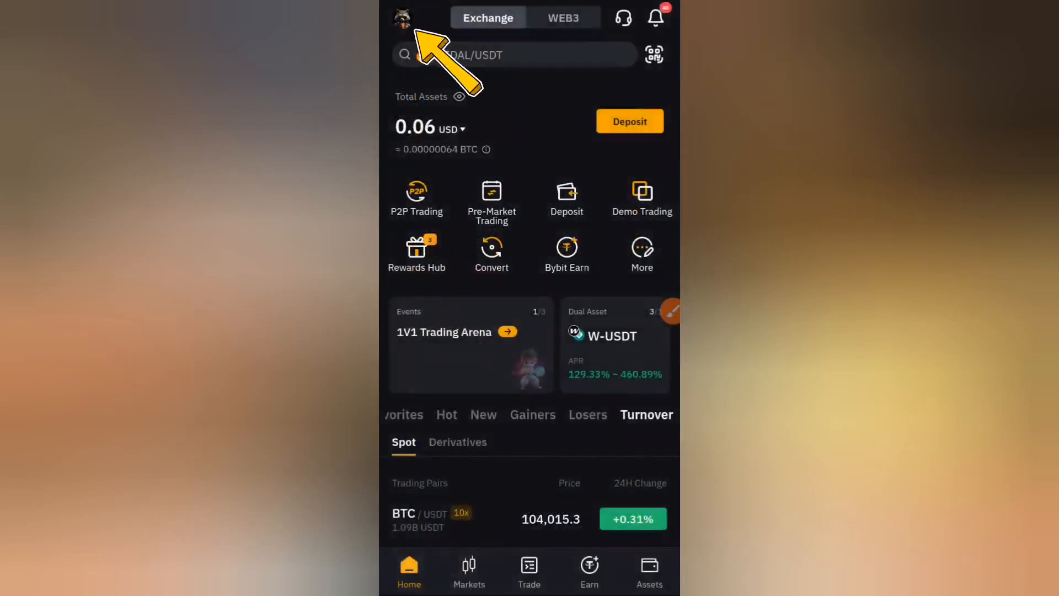
left_click(402, 18)
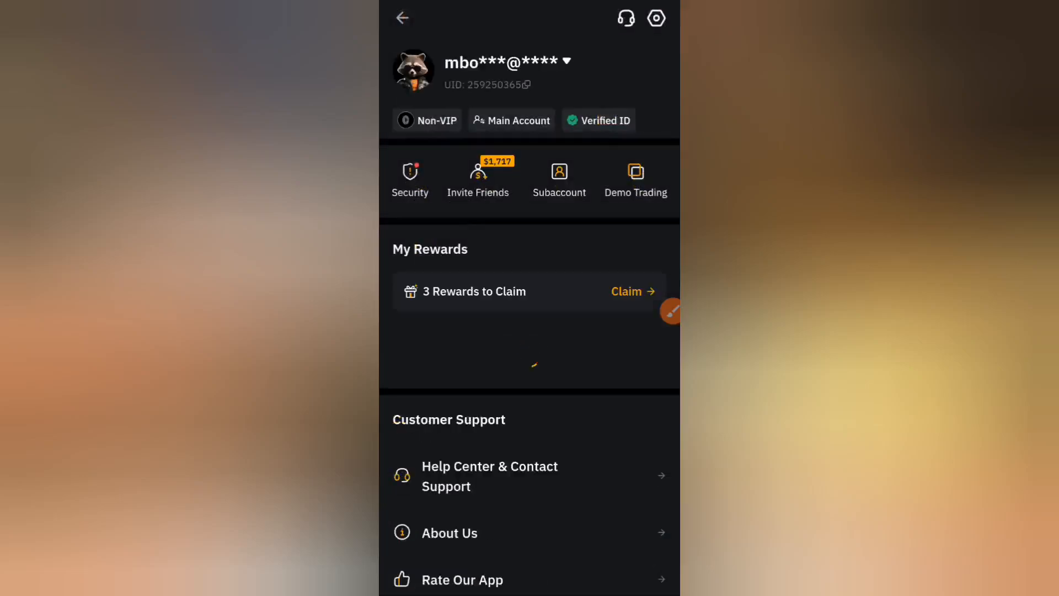
left_click(409, 175)
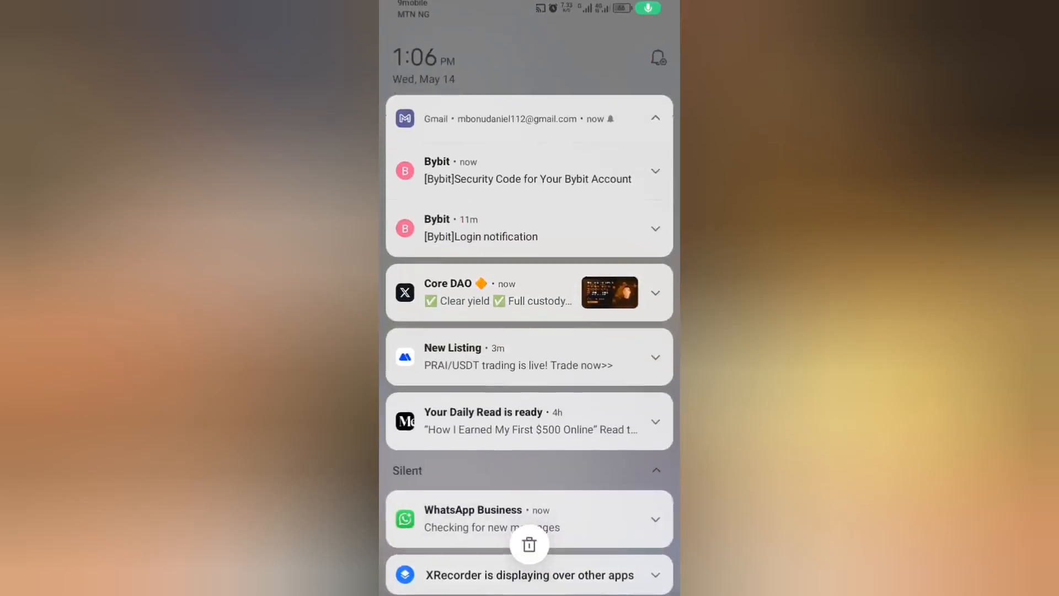
left_click(529, 171)
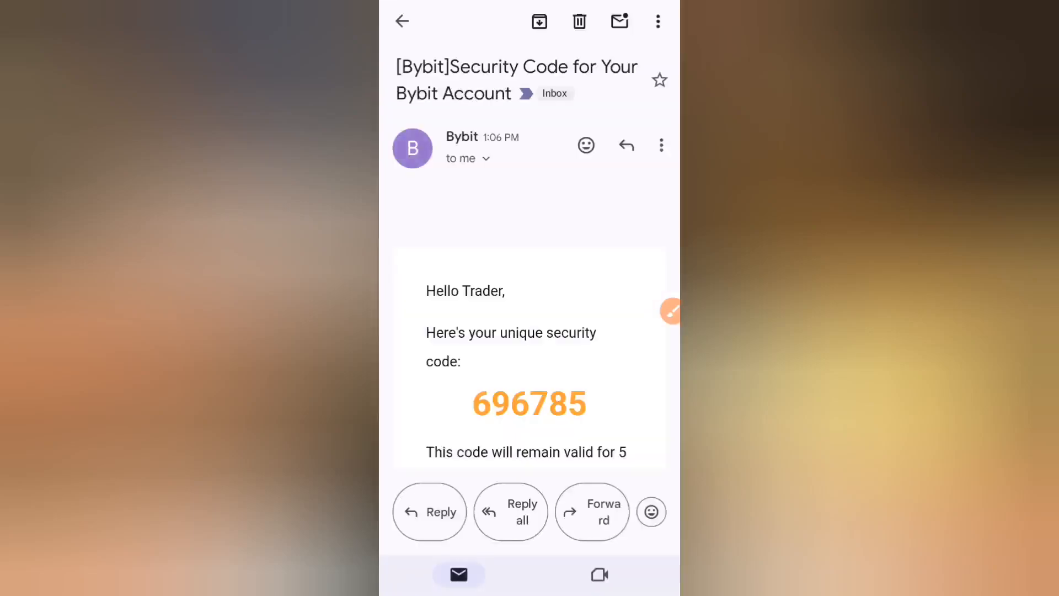
double_click(529, 403)
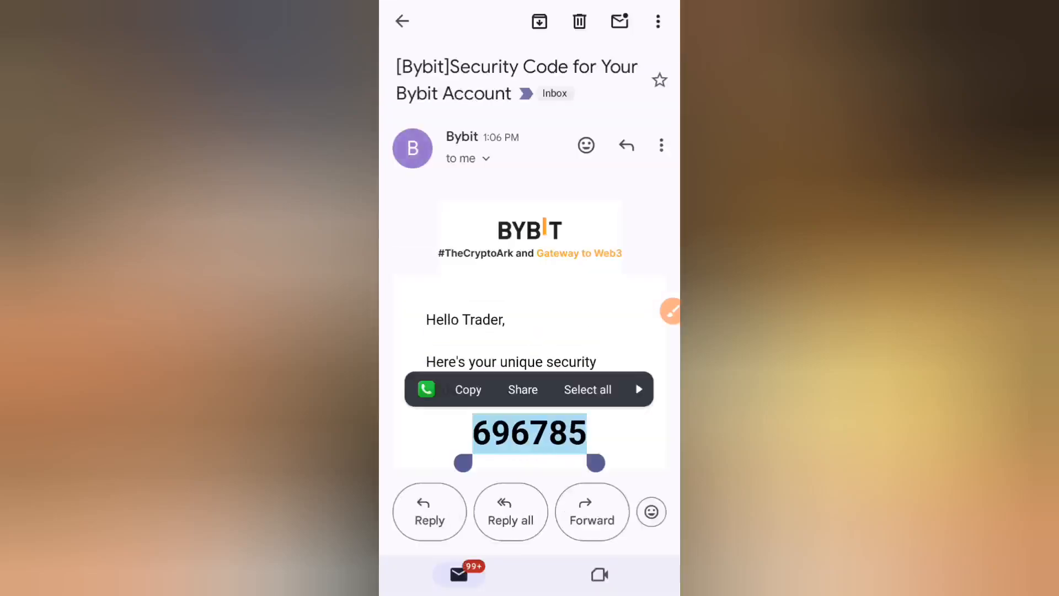
left_click(467, 389)
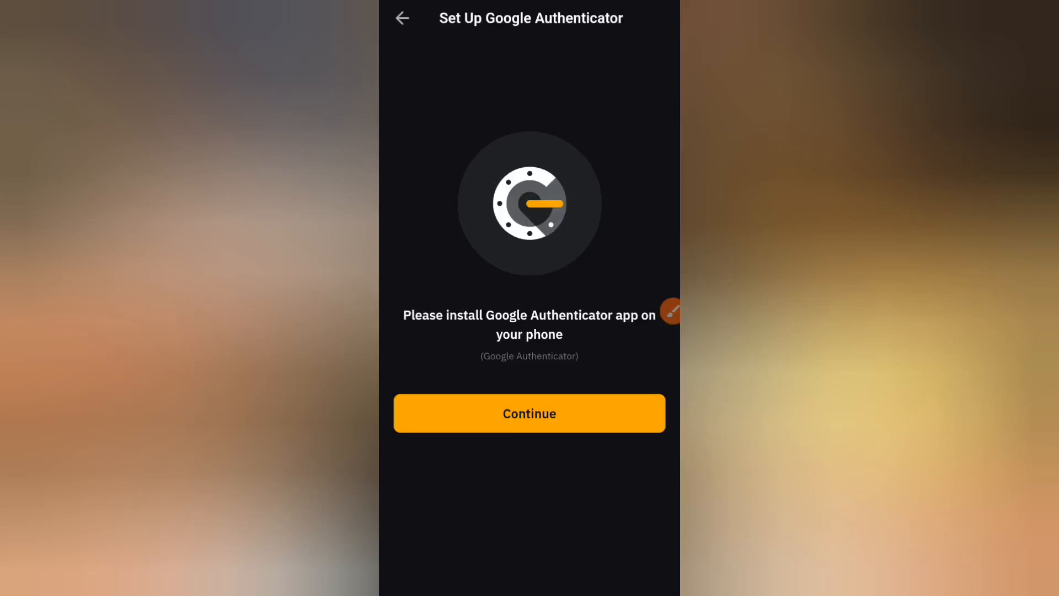
Step: Continue Bybit's Google Authenticator setup and copy the setup key
left_click(528, 412)
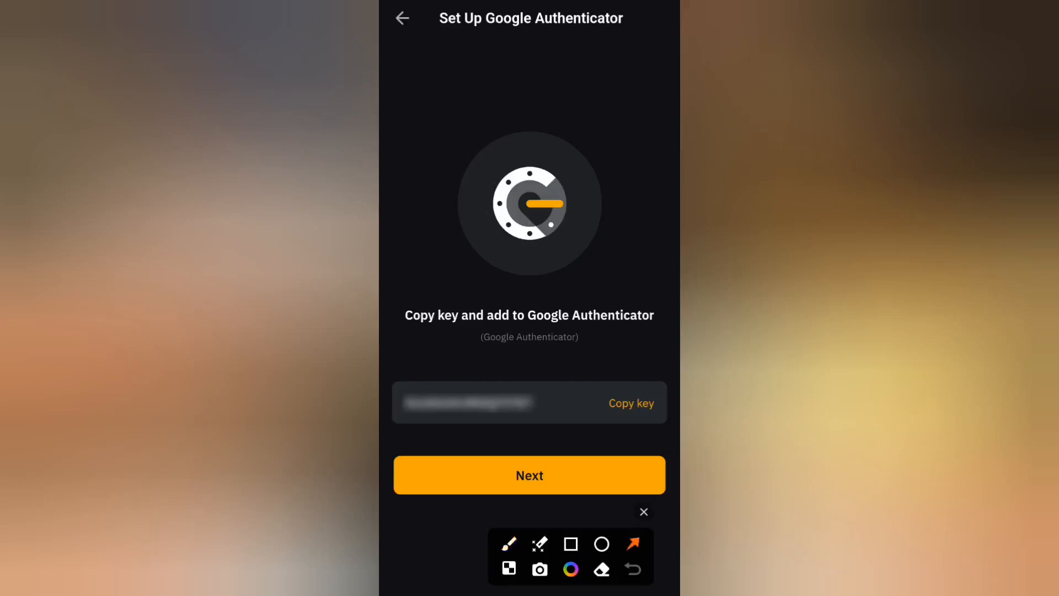
left_click_drag(646, 304, 636, 395)
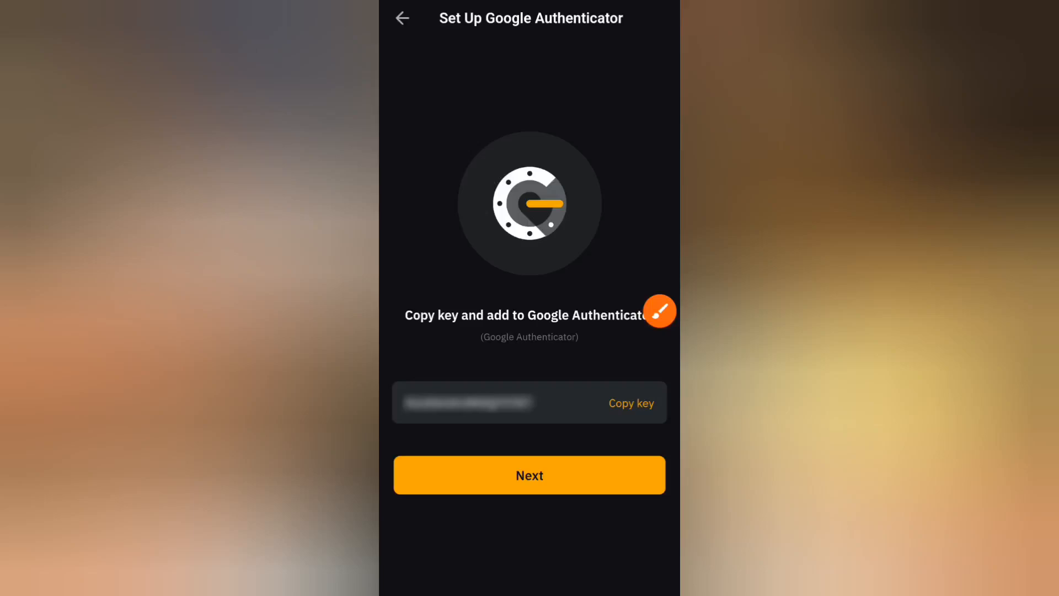
left_click(630, 402)
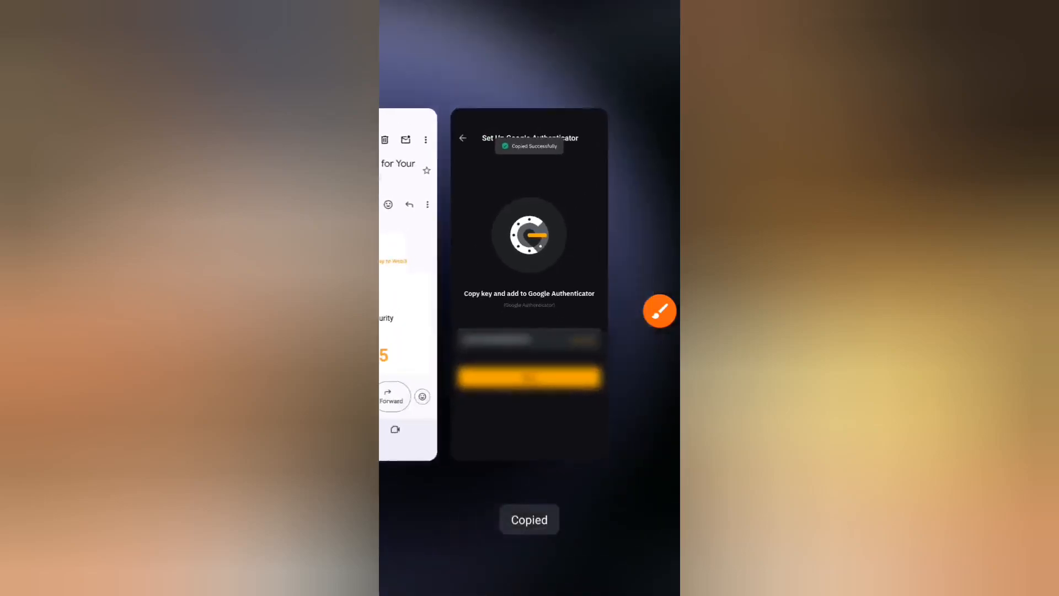
left_click(529, 157)
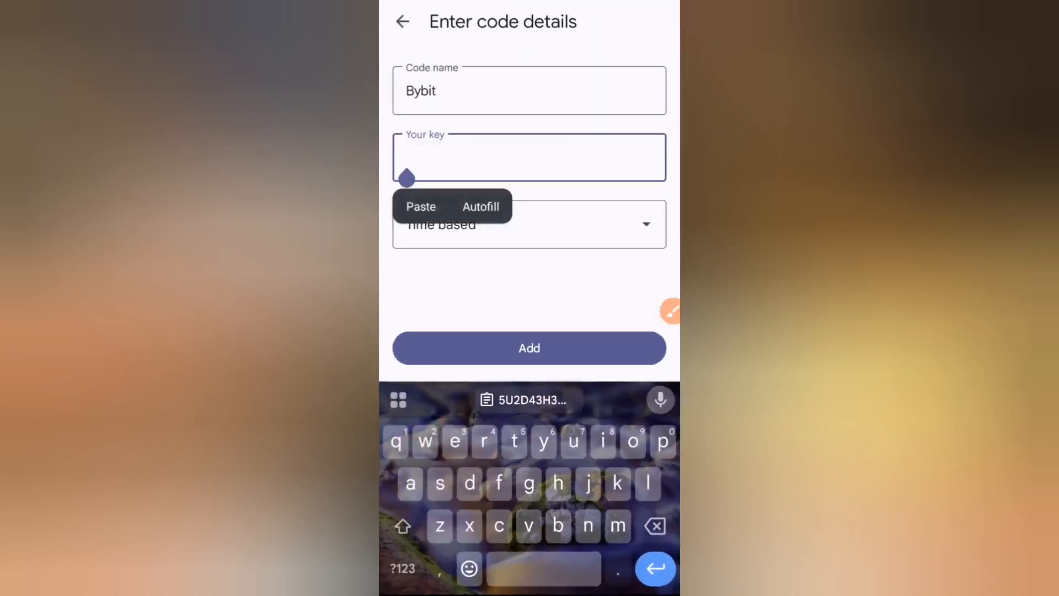
Step: Paste the Bybit setup key and add the time-based Bybit entry
left_click(419, 206)
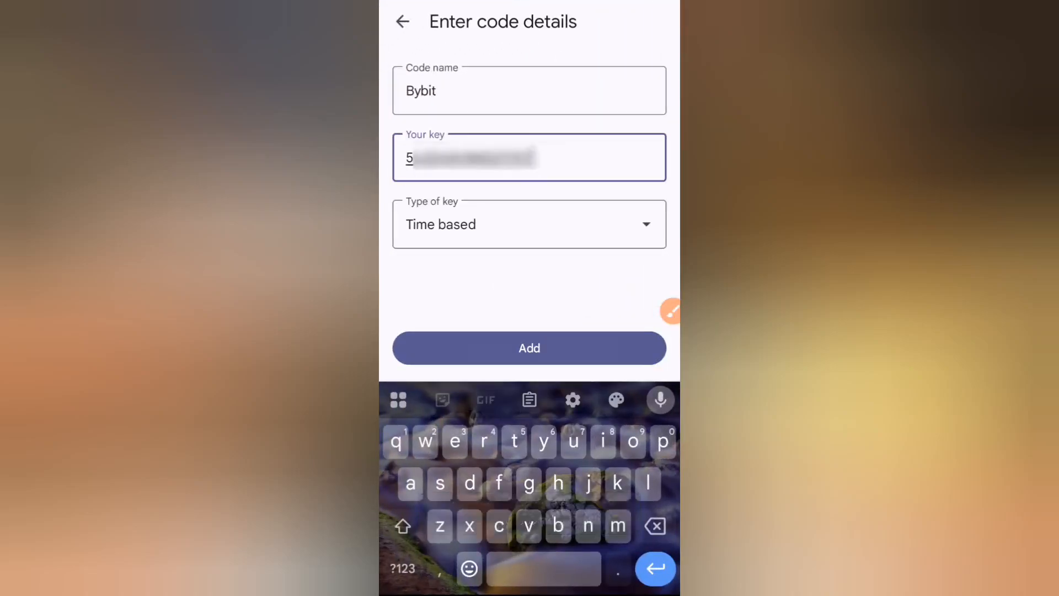
left_click(529, 348)
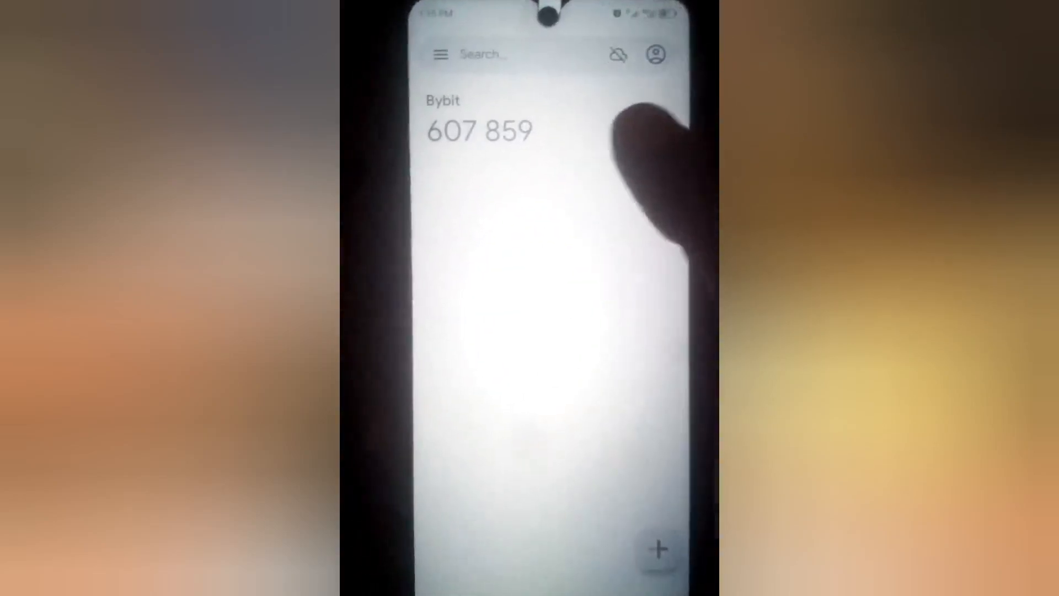
left_click(474, 125)
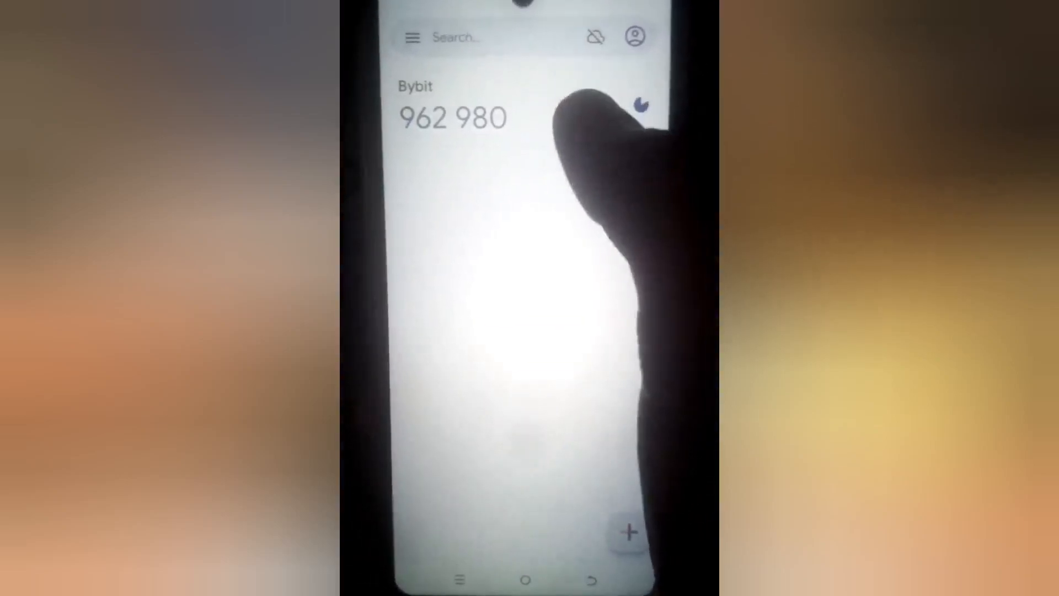
left_click(451, 118)
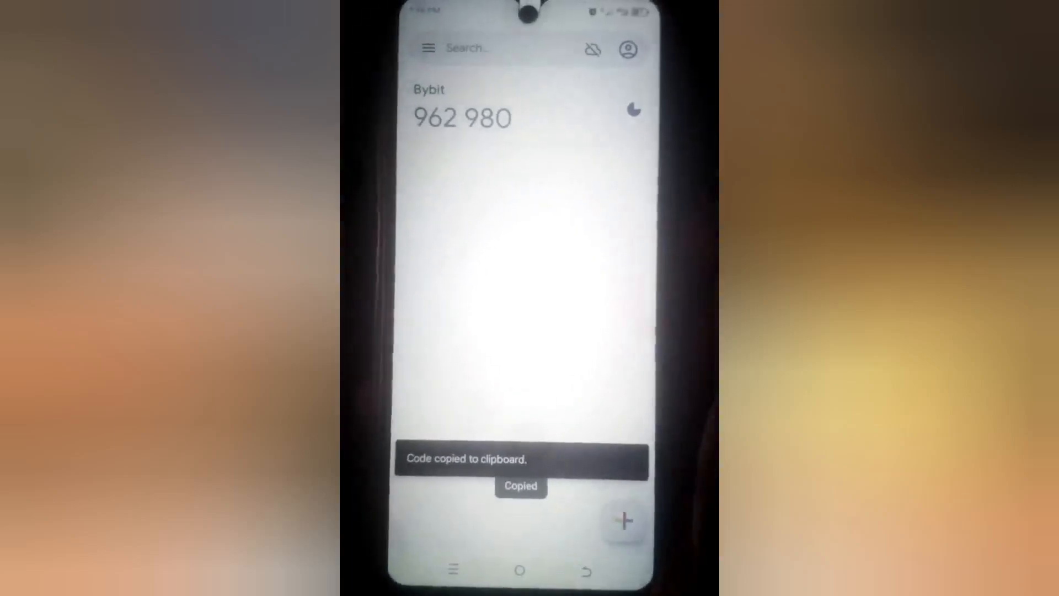